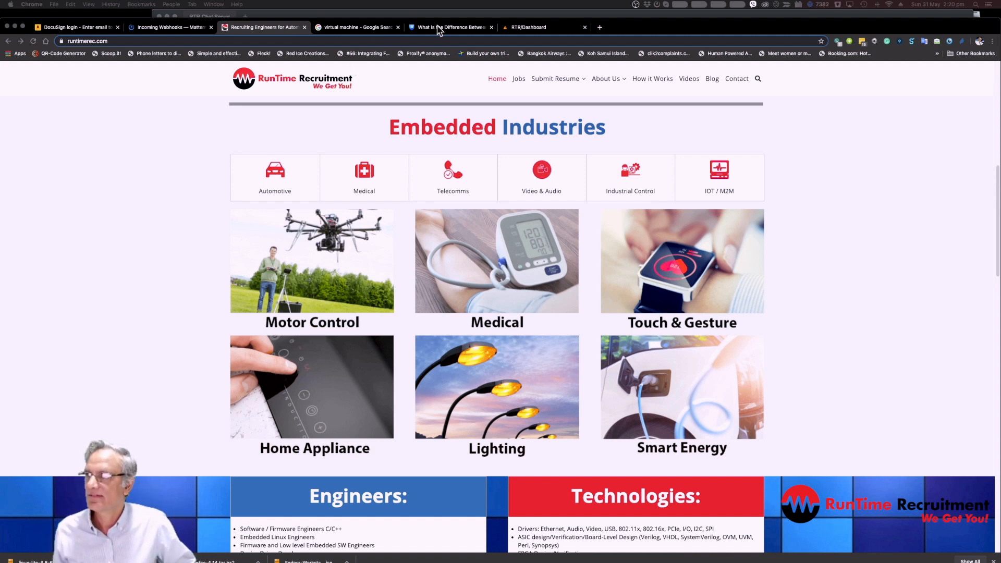
Switch to the NAKIVO article on physical servers versus virtual machines.
left_click(450, 27)
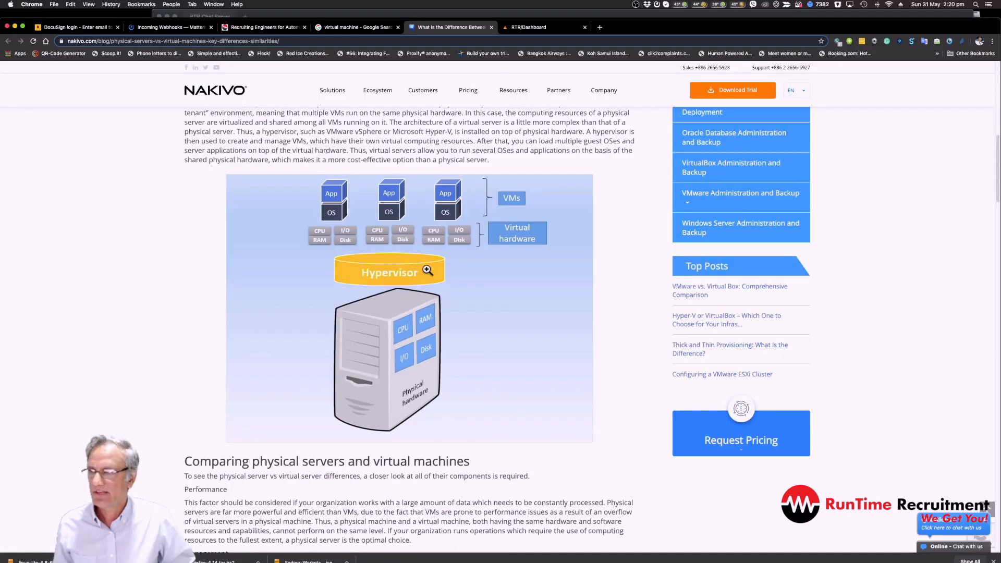
mouse_move(409, 275)
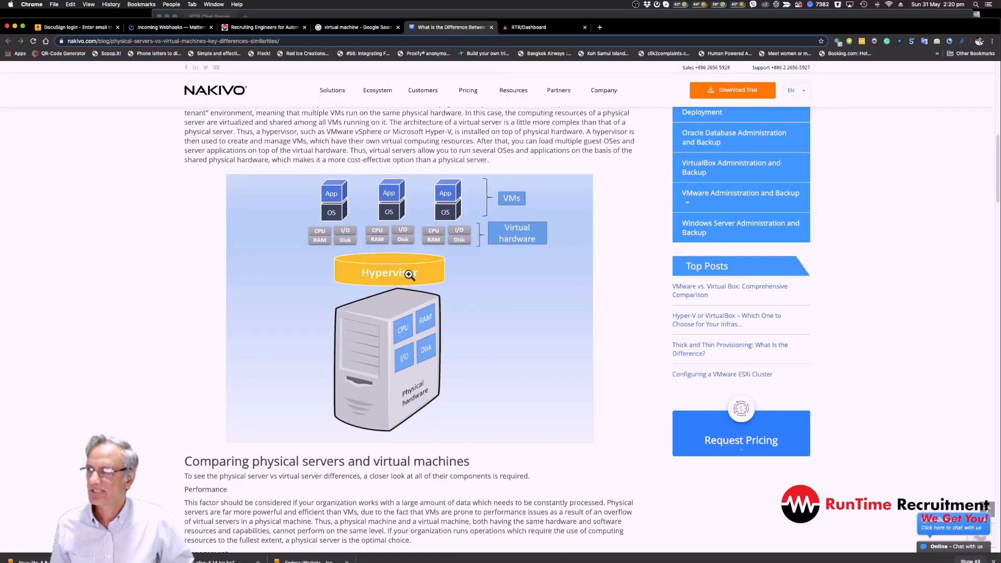
mouse_move(367, 219)
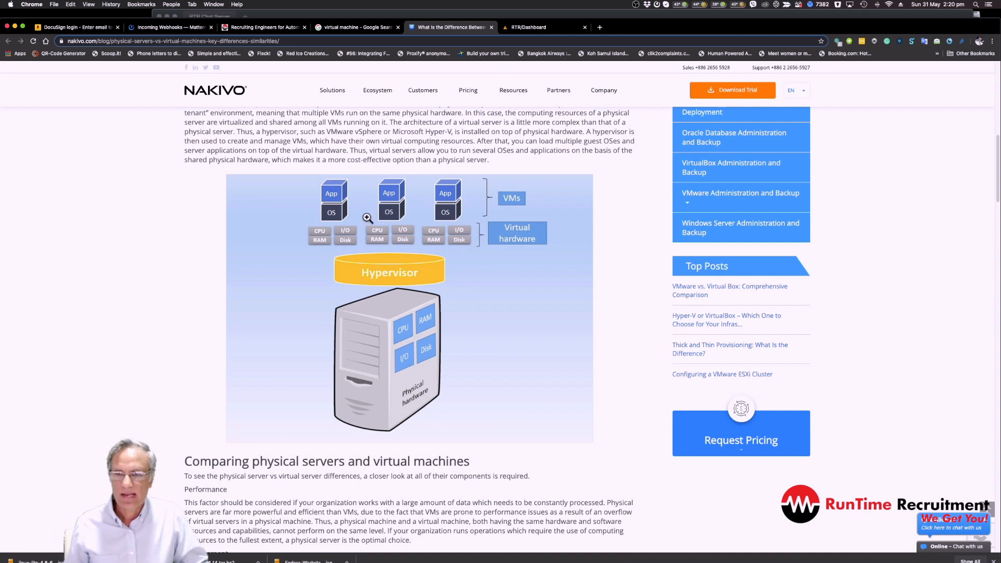
mouse_move(474, 218)
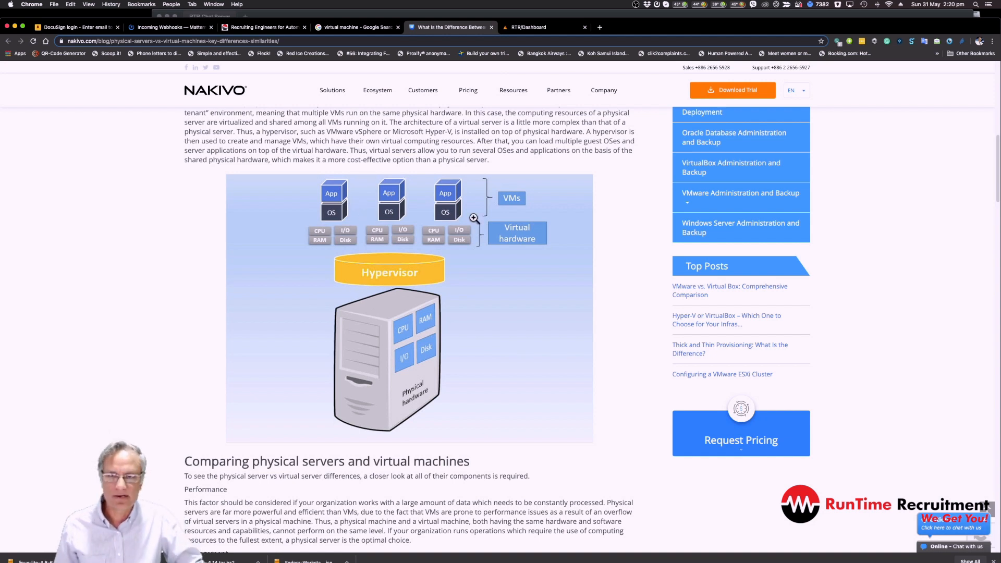
mouse_move(416, 258)
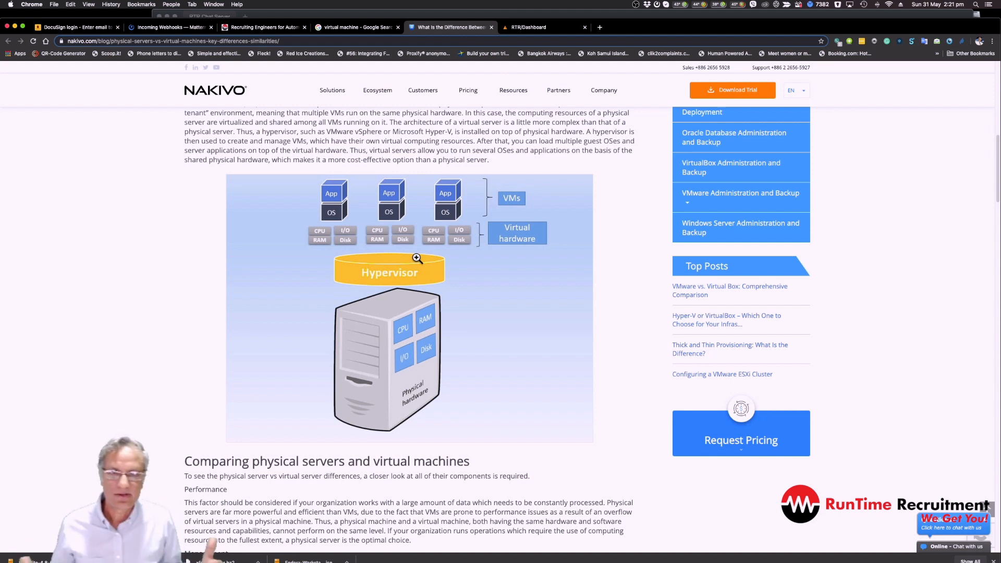
mouse_move(457, 275)
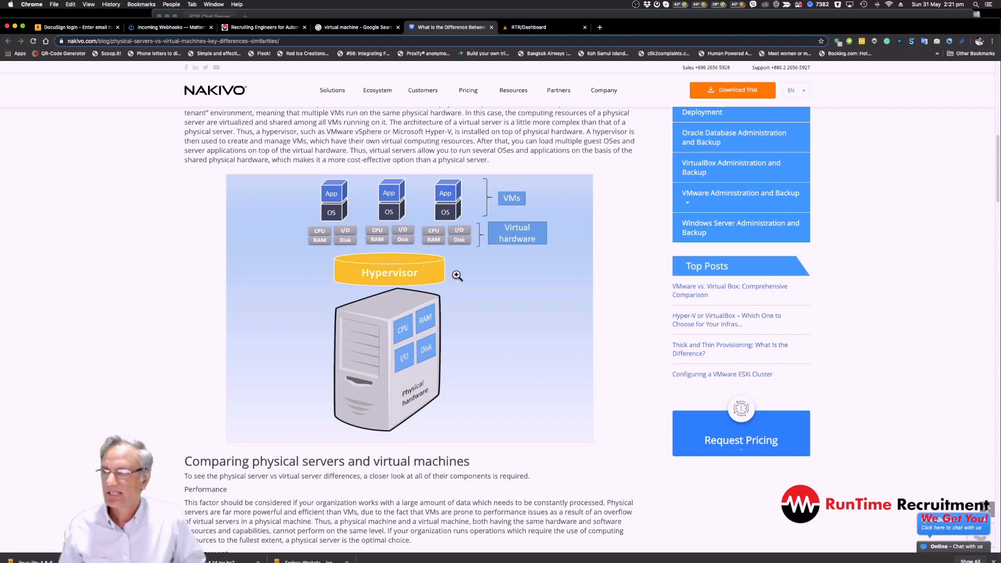
mouse_move(489, 285)
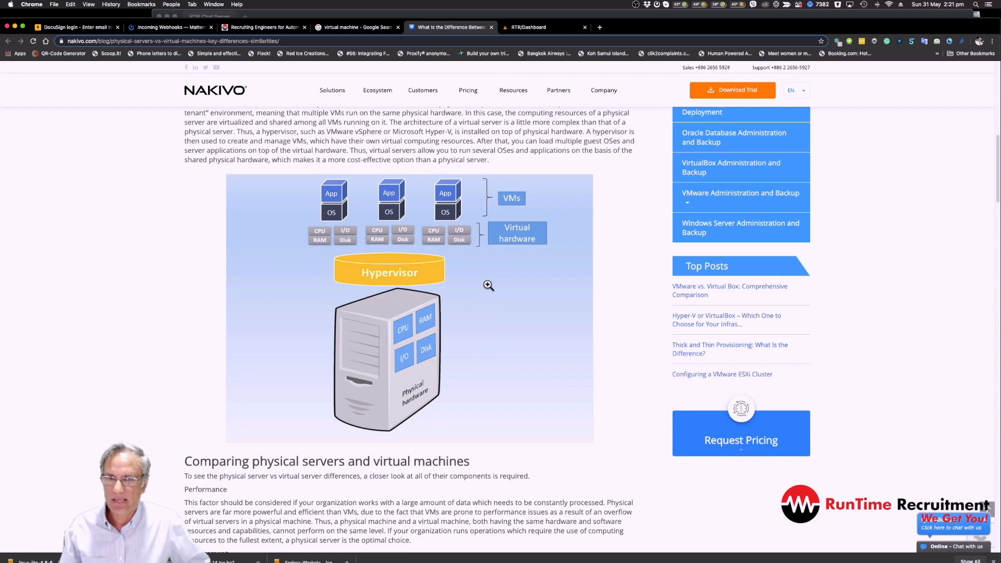
mouse_move(348, 464)
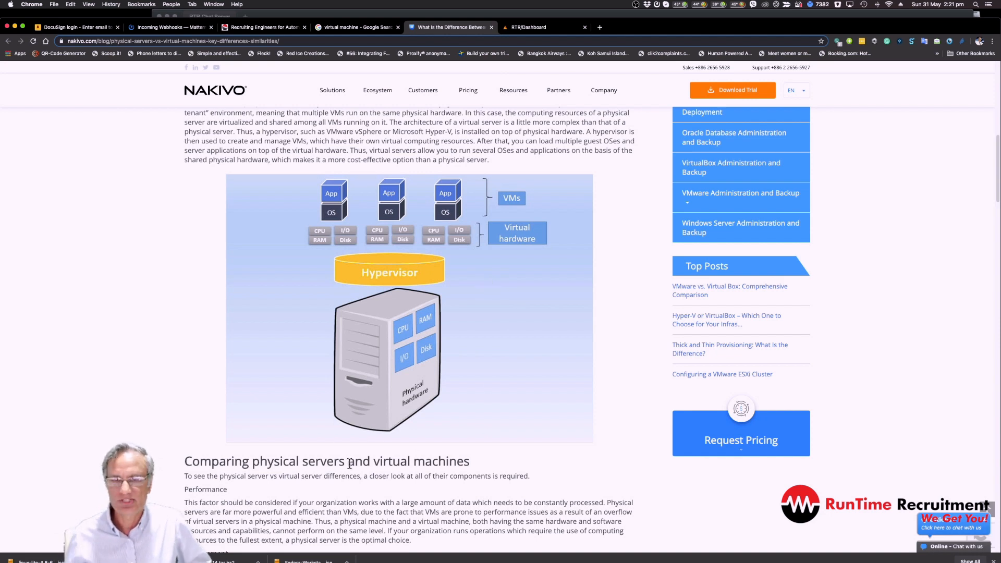
mouse_move(356, 342)
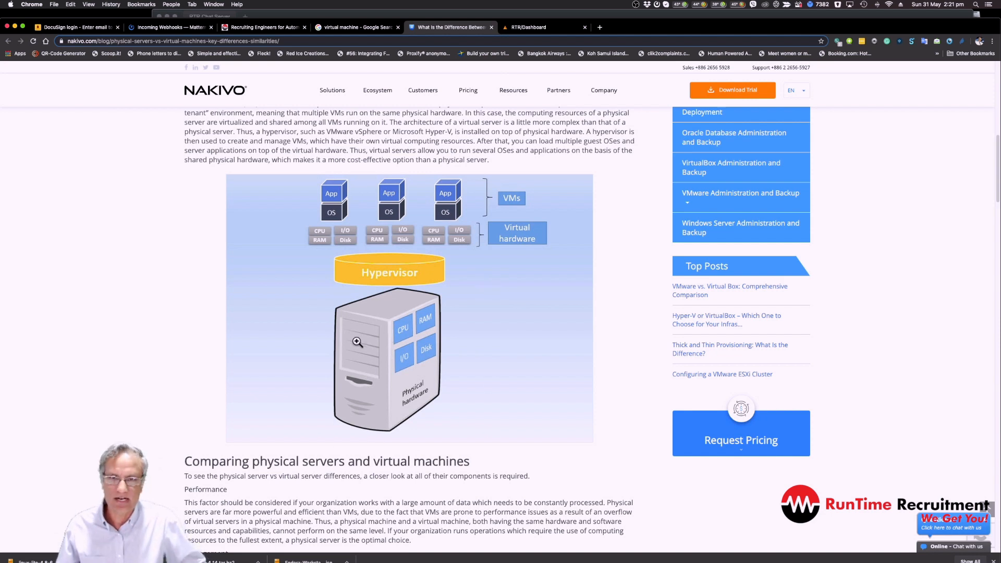
mouse_move(364, 386)
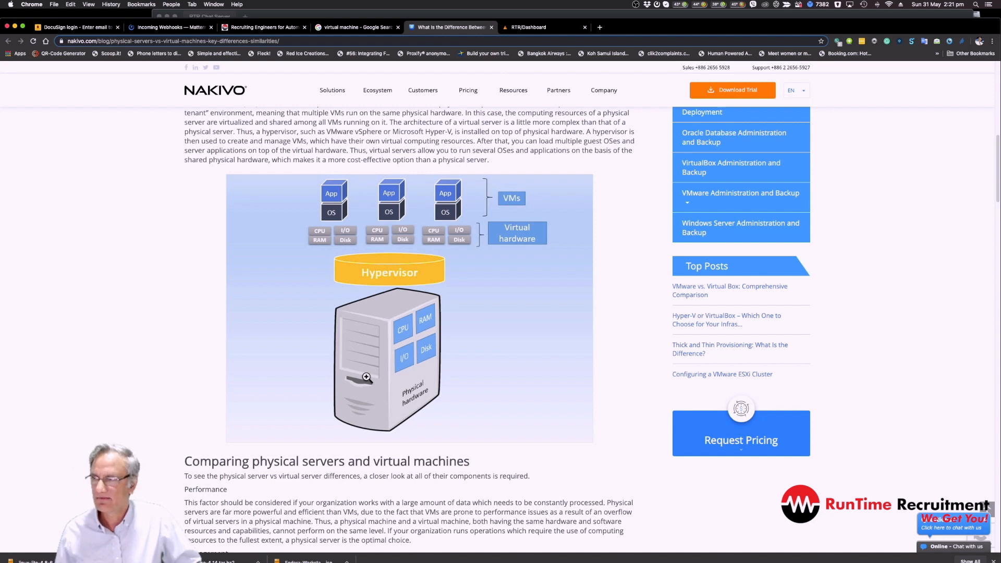
Scroll the NAKIVO article to the 'What is a virtual machine?' heading.
scroll("up", 3)
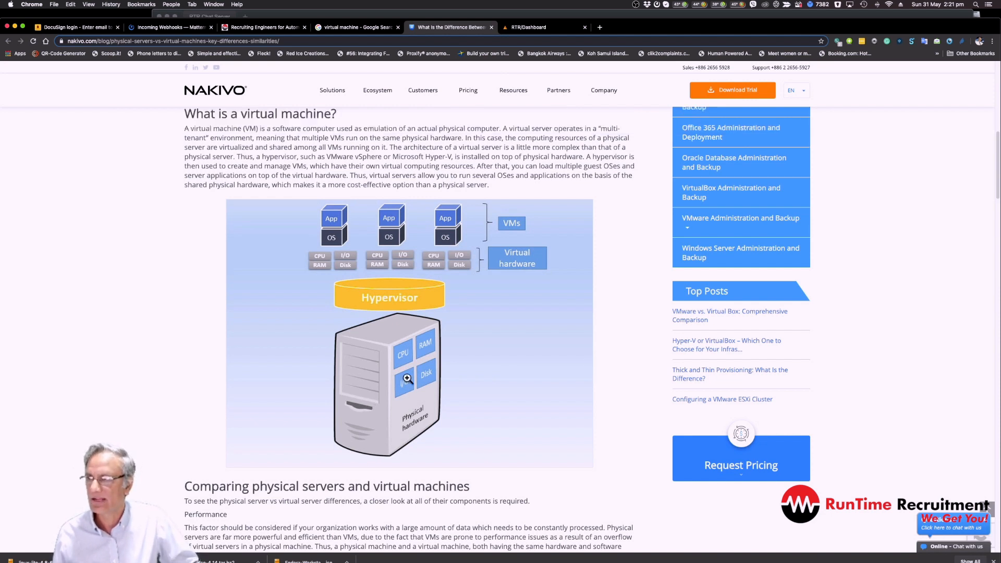
scroll("up", 3)
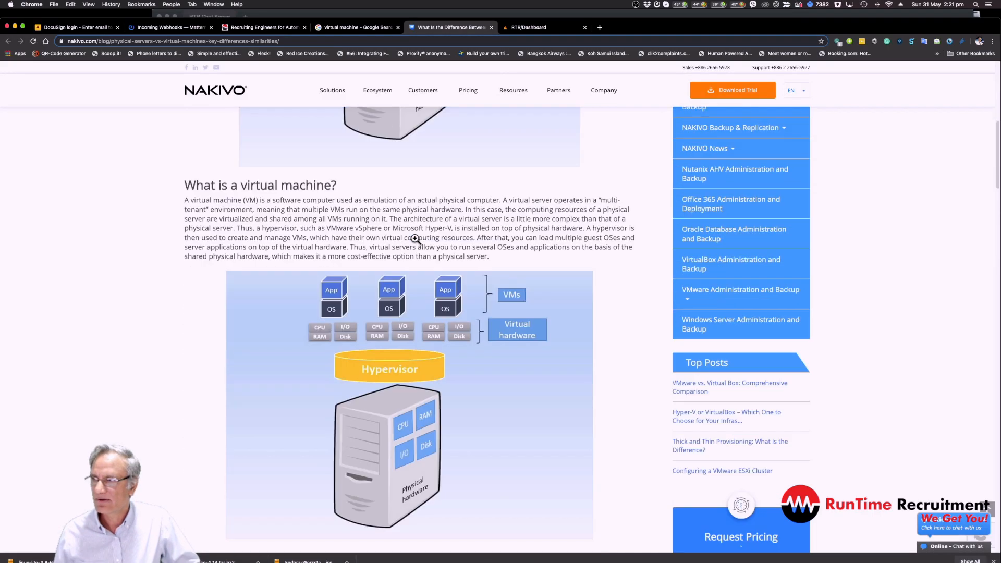
mouse_move(409, 384)
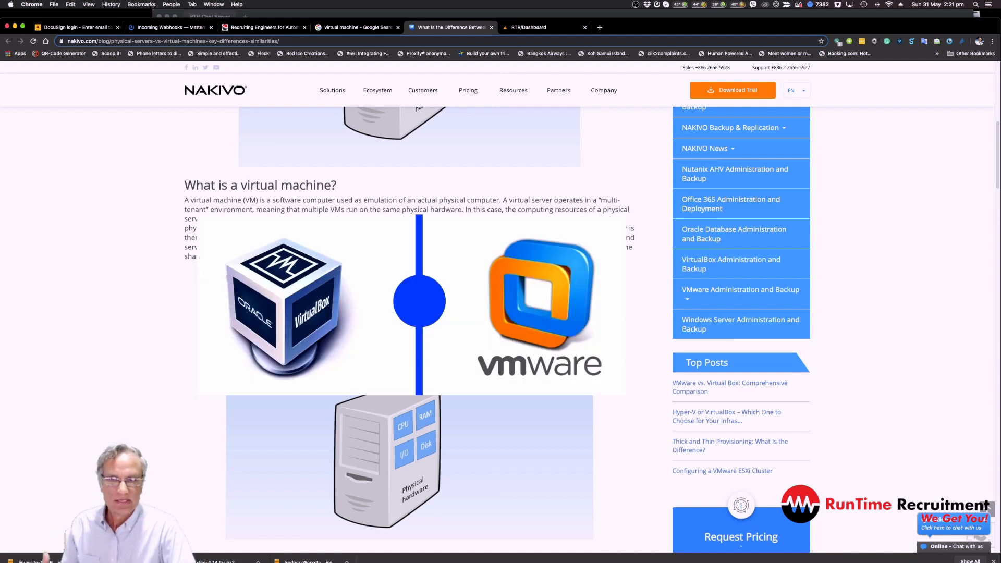
scroll("down", 3)
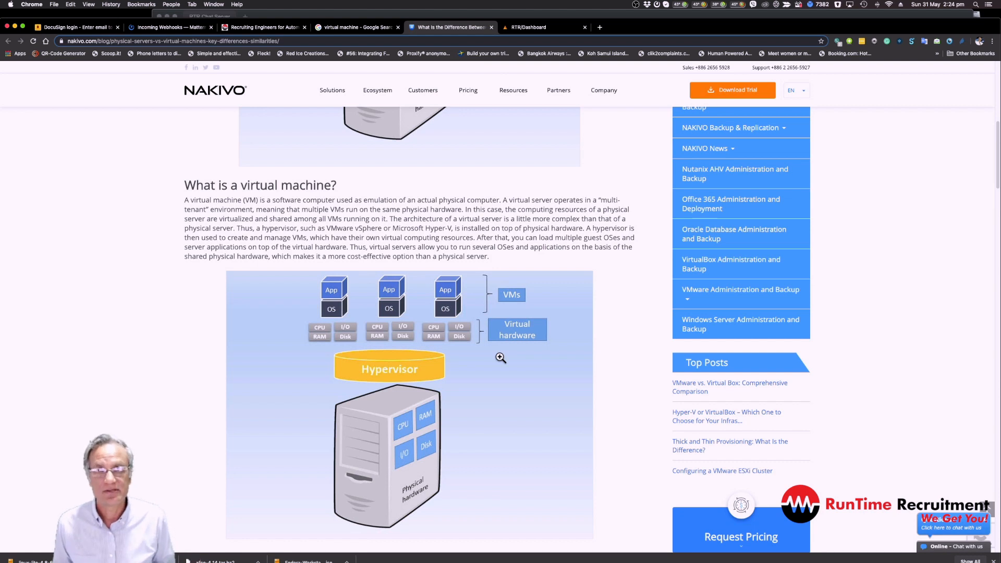
Switch to the RTR Unraid dashboard tab in Chrome.
left_click(541, 27)
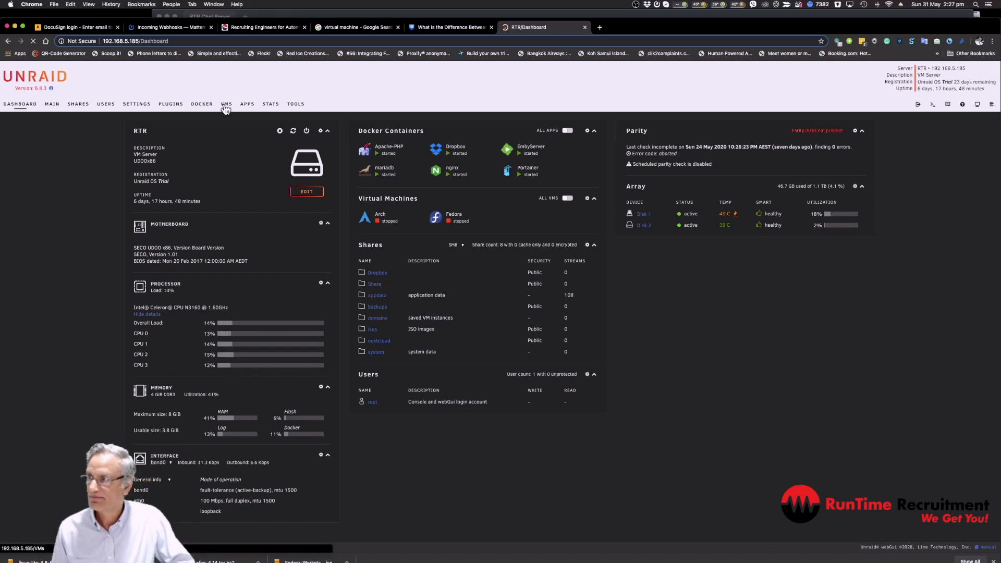
Show the VMs page listing the stopped Arch and Fedora machines.
left_click(226, 103)
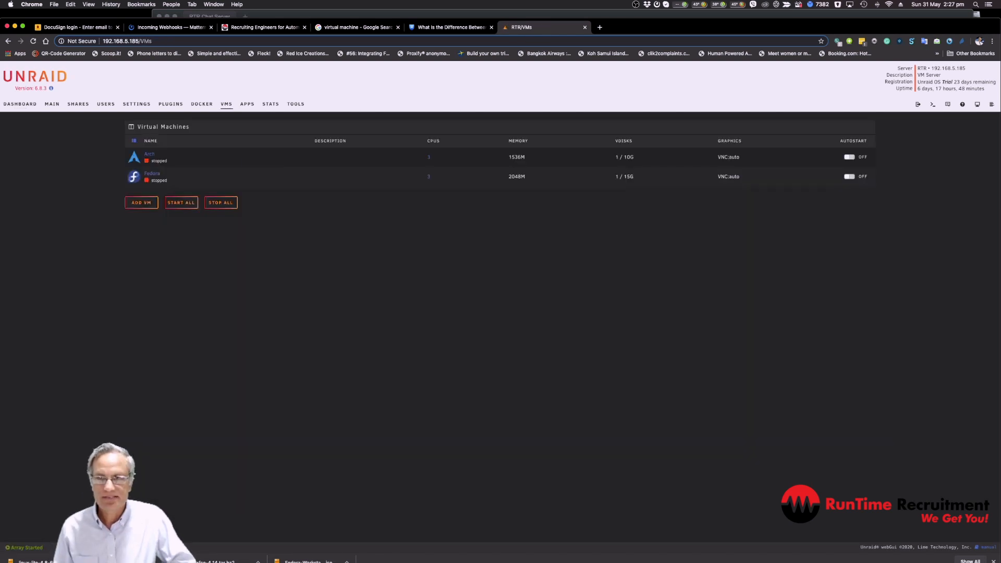
mouse_move(153, 224)
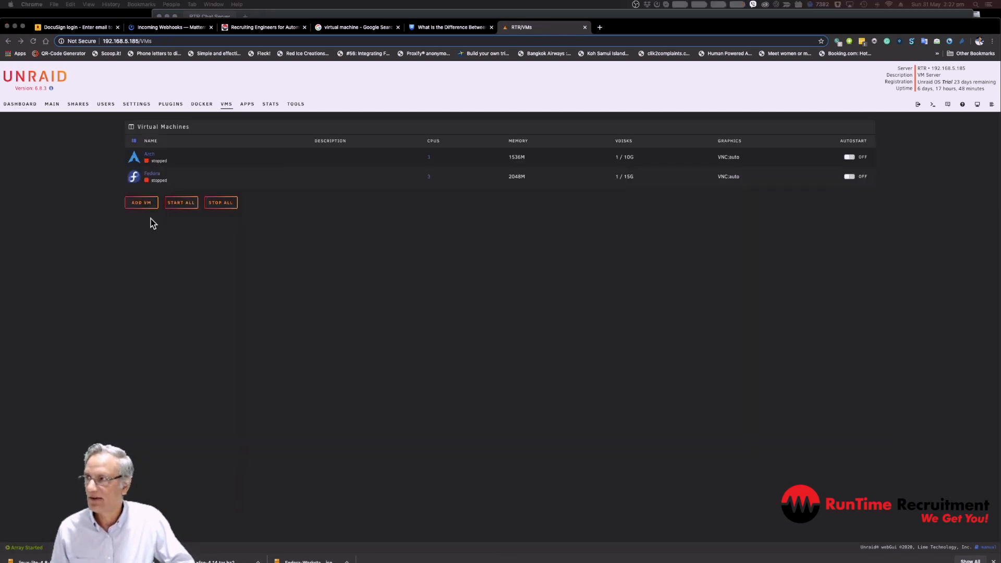
Show the Add VM gallery of Windows, pre-packaged and Linux templates.
left_click(140, 202)
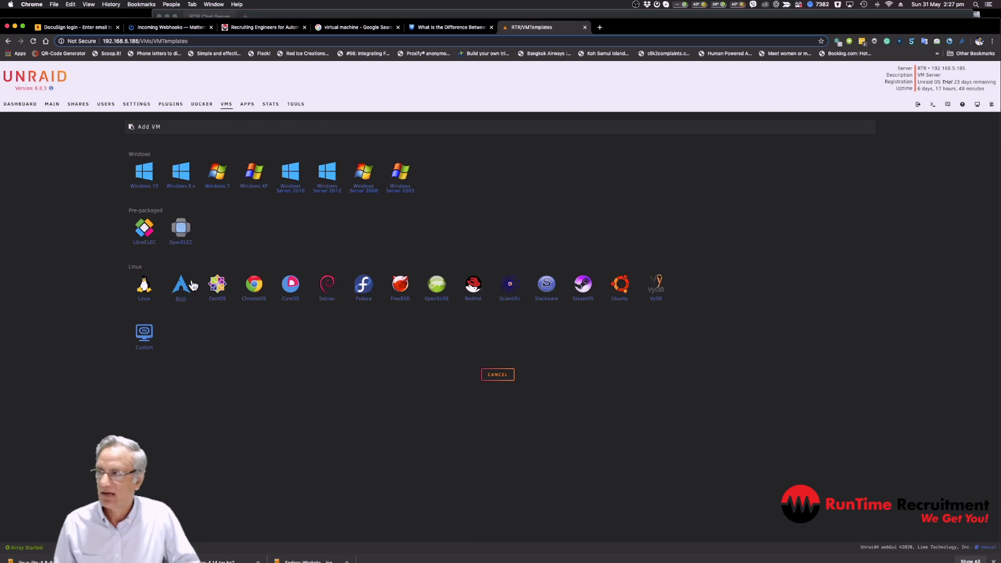
mouse_move(196, 185)
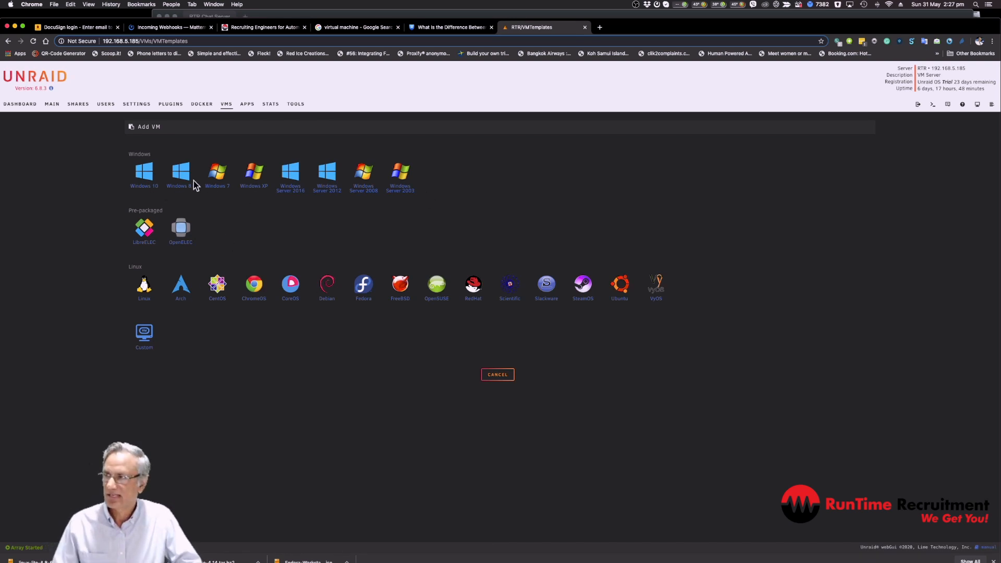
mouse_move(384, 187)
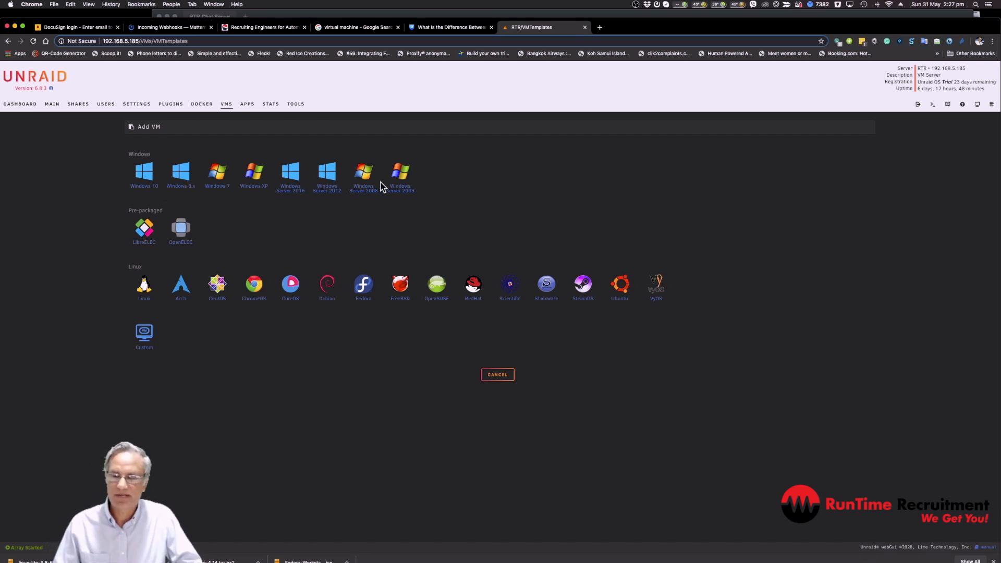
mouse_move(319, 206)
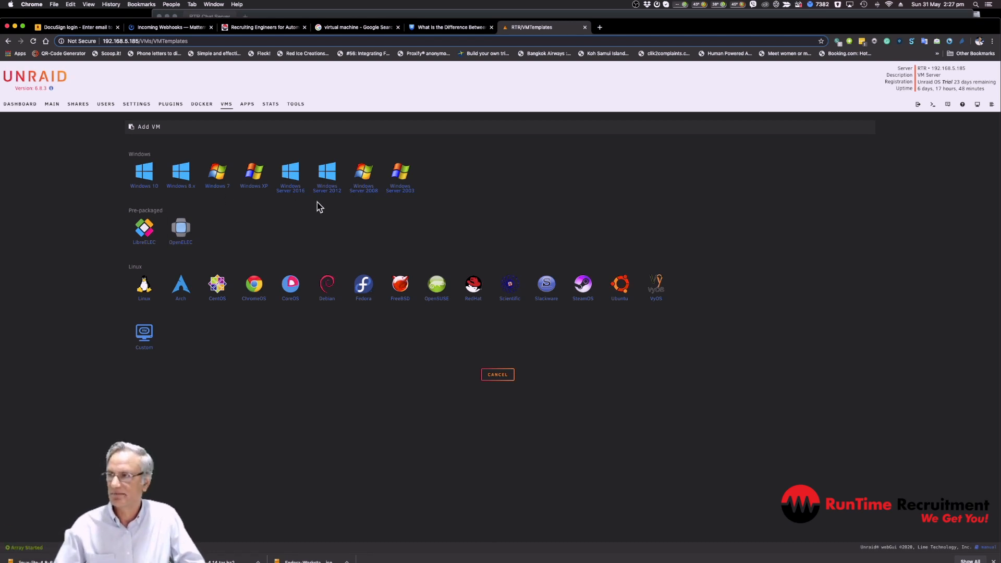
mouse_move(632, 299)
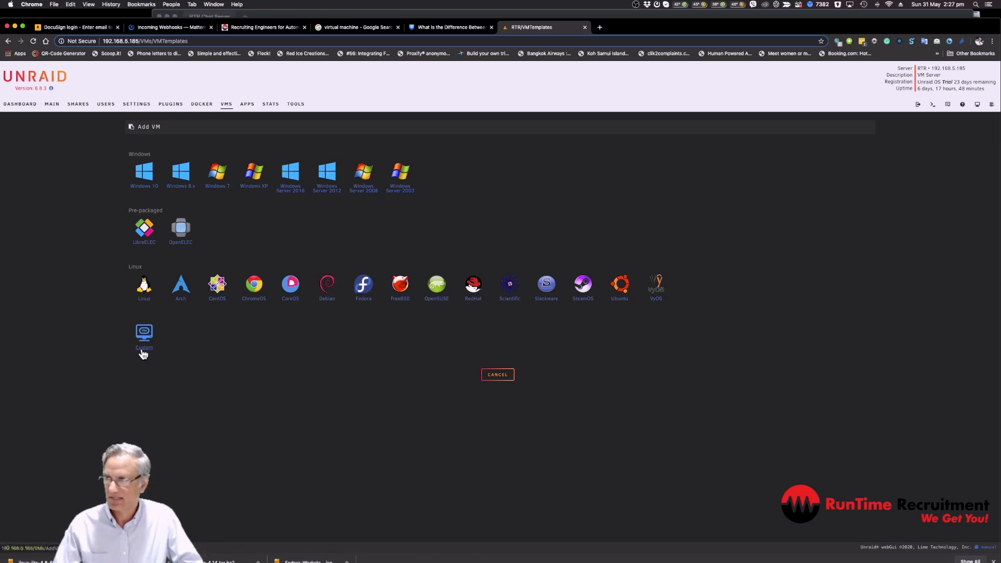
mouse_move(275, 116)
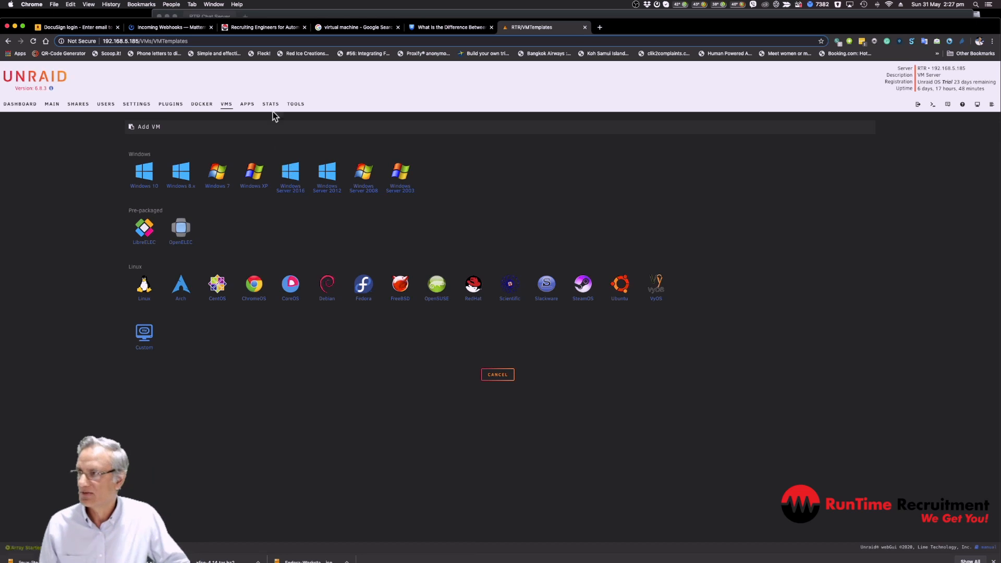
View the Community Applications catalogue, then the Tools page.
left_click(247, 103)
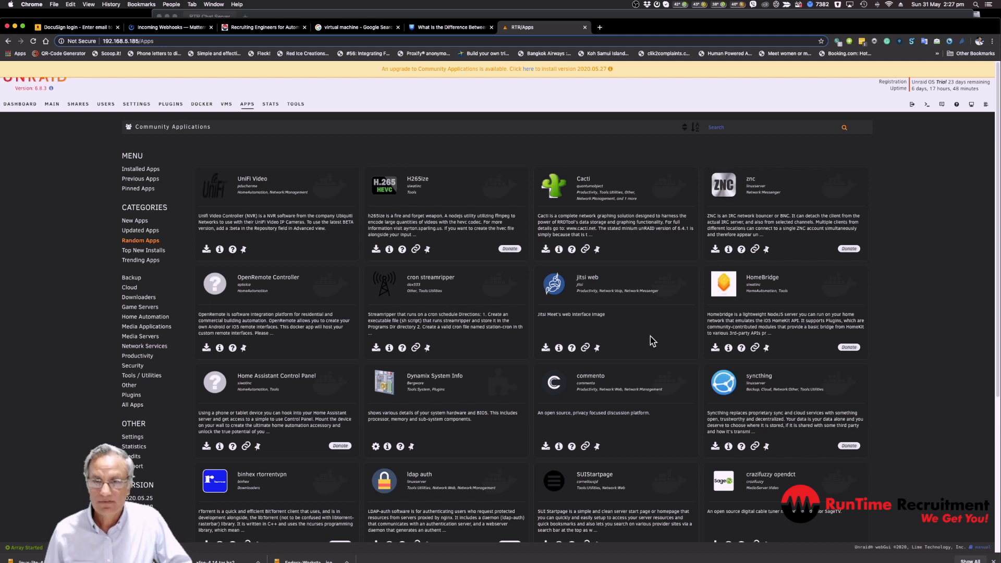
mouse_move(538, 310)
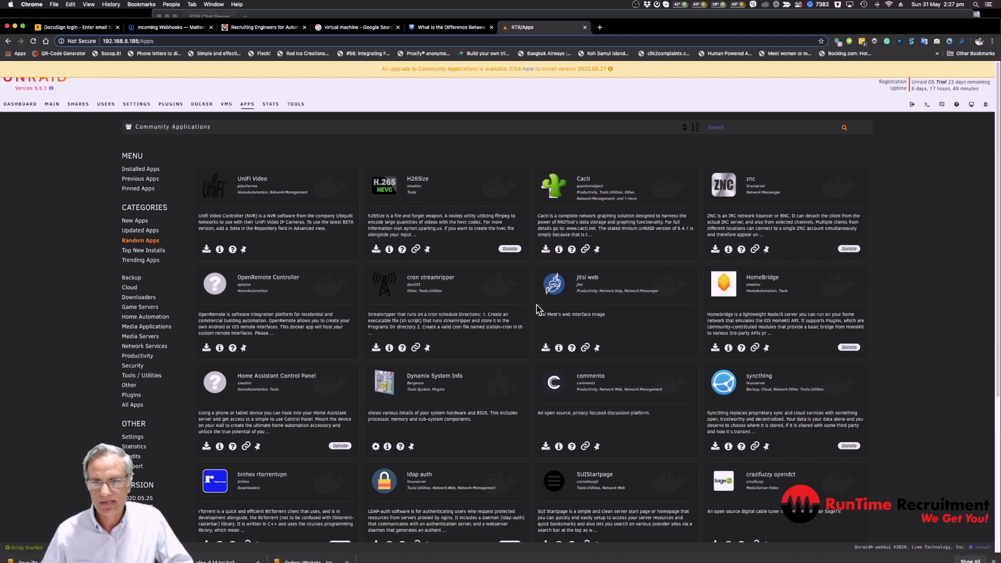
left_click(295, 103)
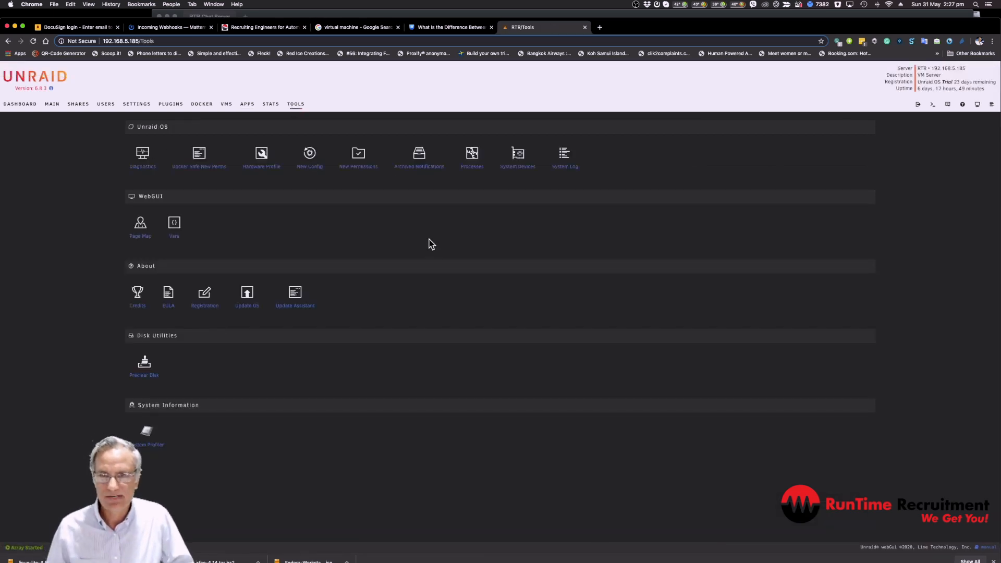
View the Plugins and Users pages, then return to the Dashboard.
left_click(171, 103)
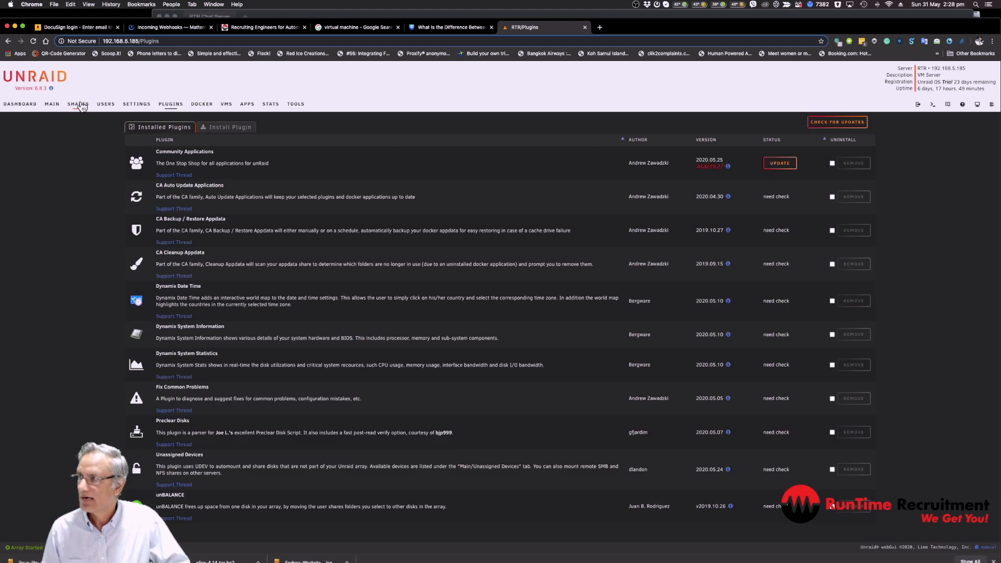
left_click(105, 104)
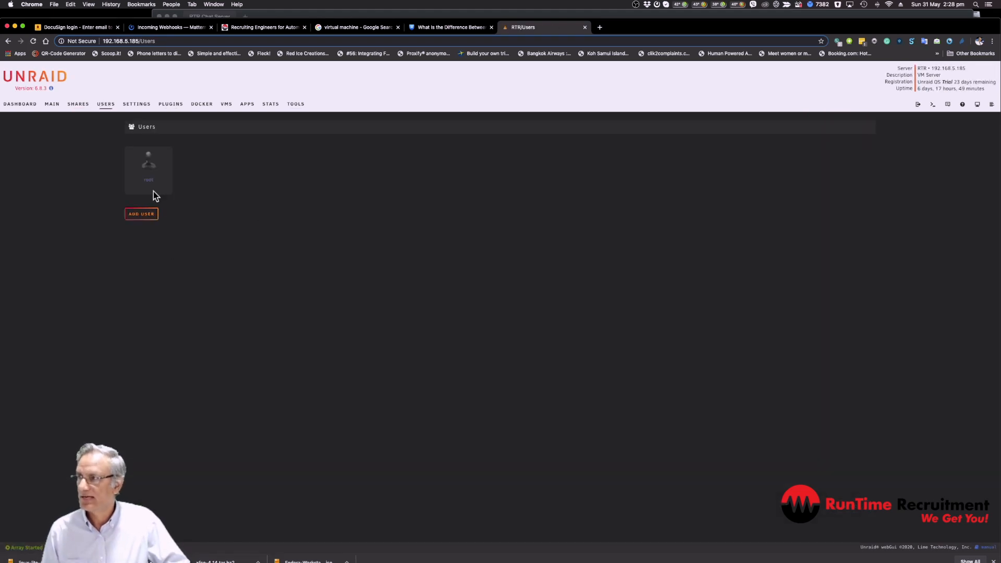
mouse_move(195, 240)
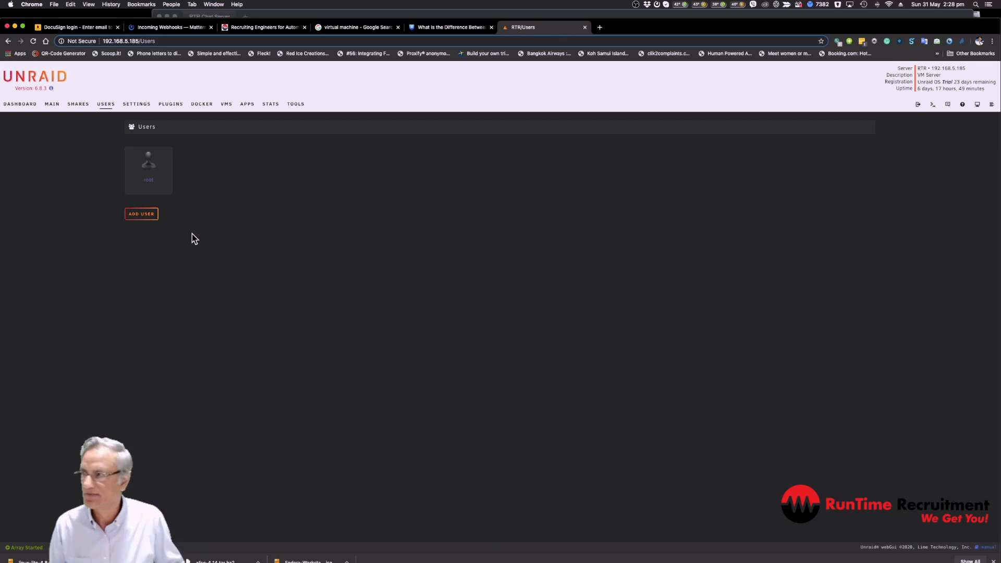
left_click(20, 104)
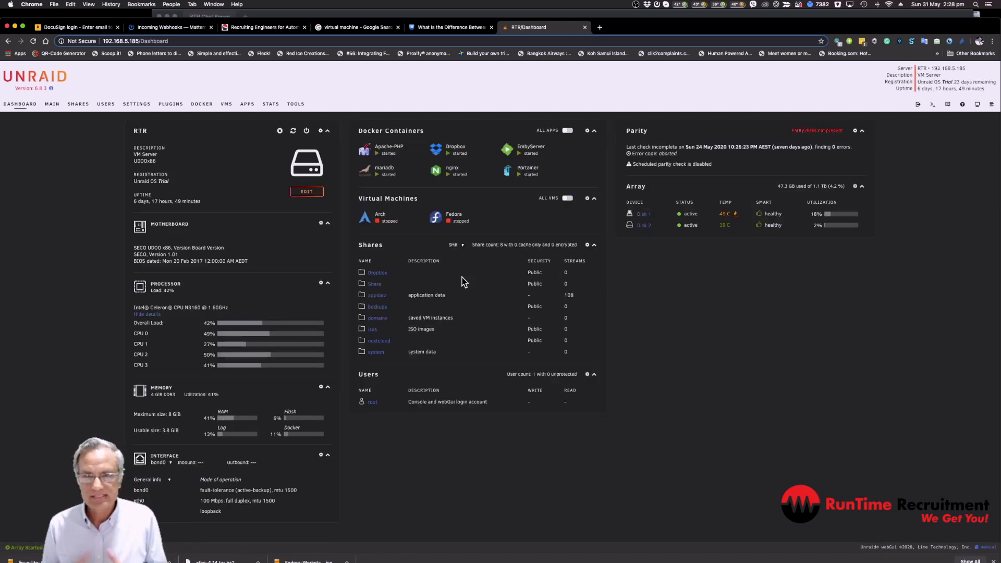